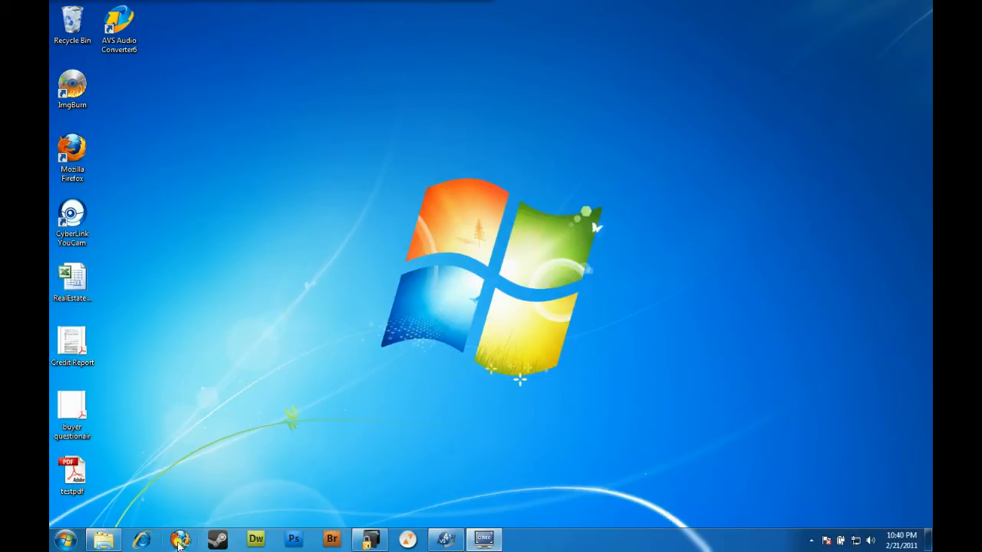
# Launch Firefox and search Google for 'pdf995'
pyautogui.click(179, 540)
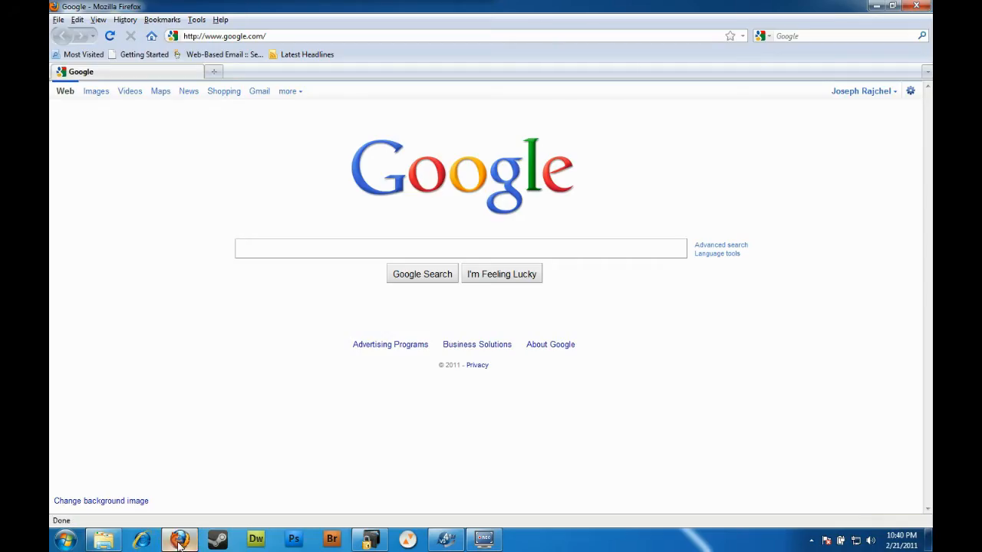
pyautogui.write('pdf')
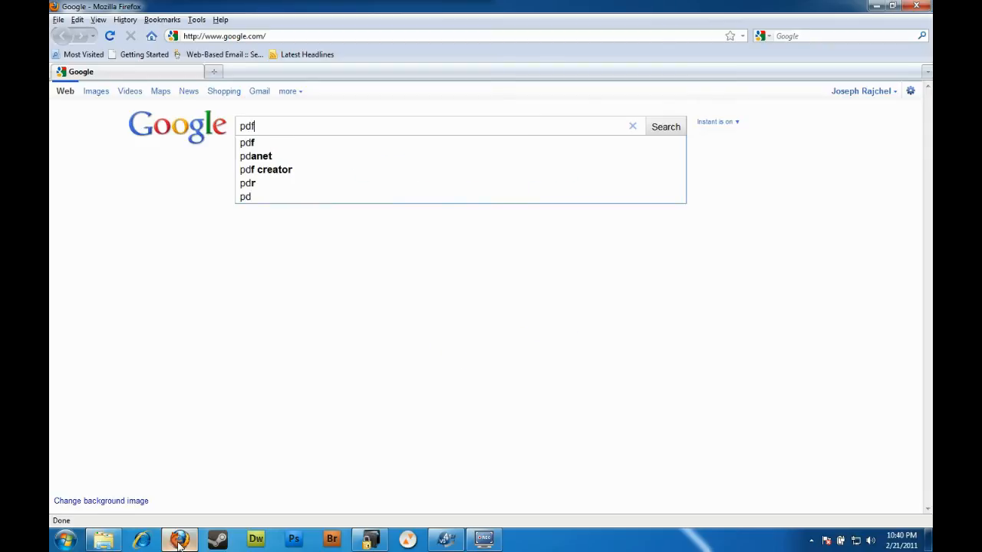
pyautogui.write('995')
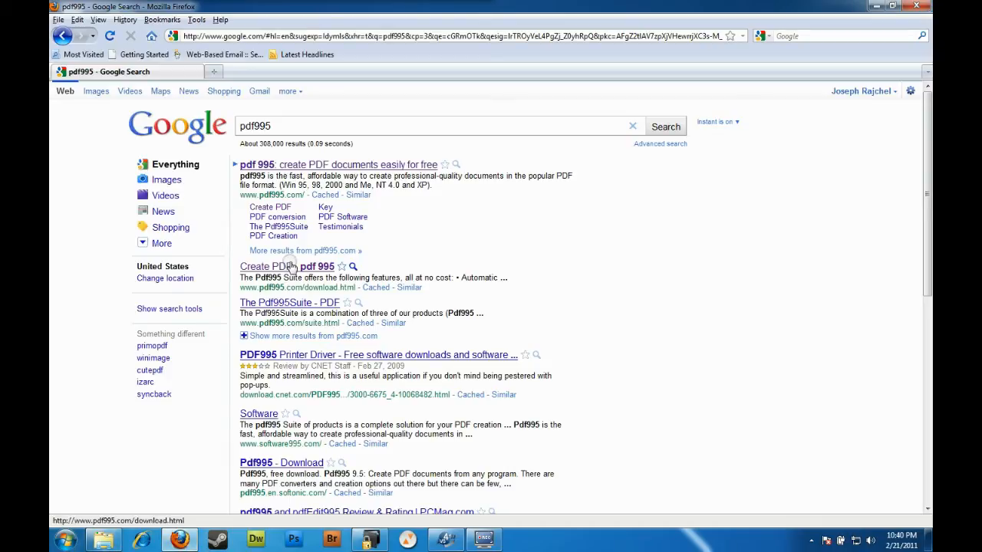
# From the pdf995 download page, download and save the Pdf995 printer driver installer
pyautogui.click(273, 267)
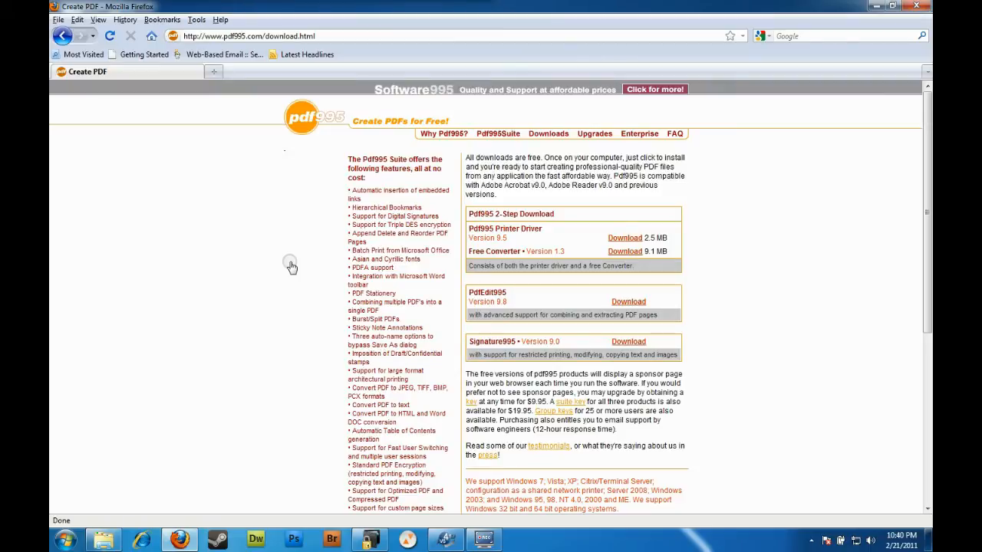
pyautogui.moveTo(549, 133)
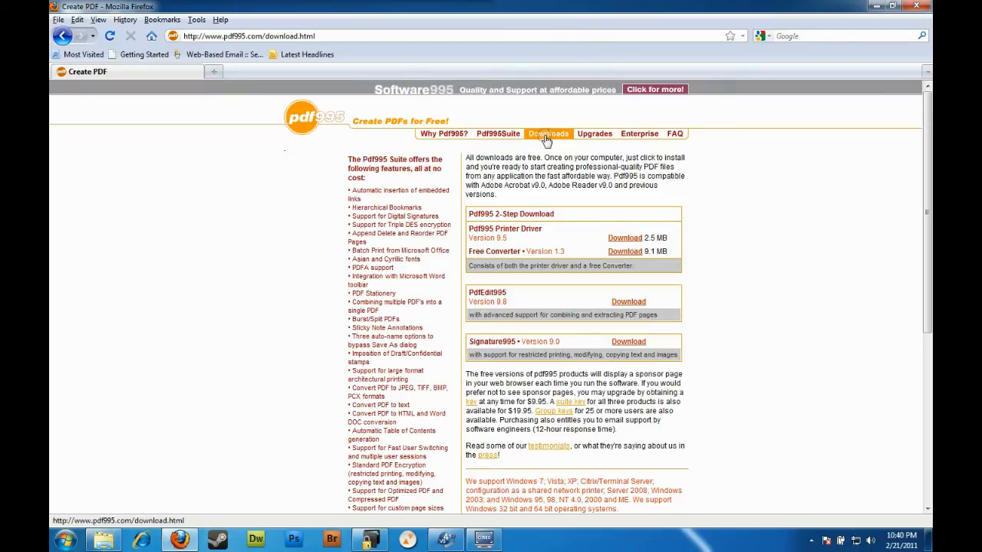
pyautogui.moveTo(589, 222)
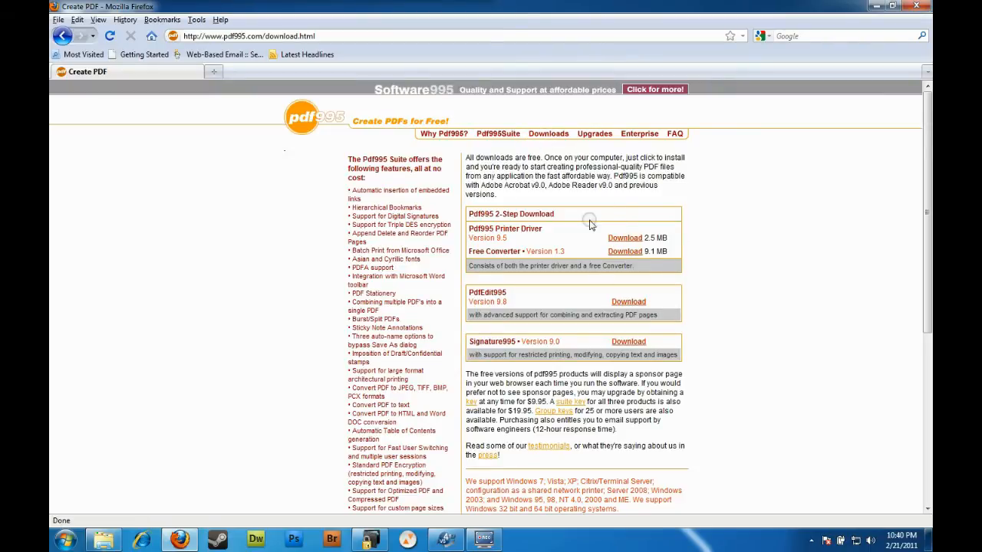
pyautogui.click(625, 238)
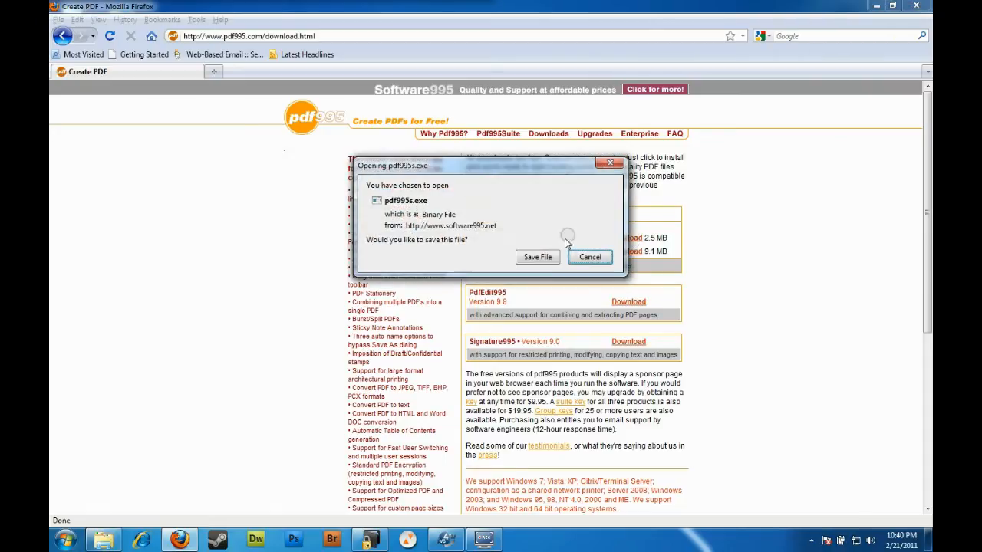
pyautogui.click(537, 256)
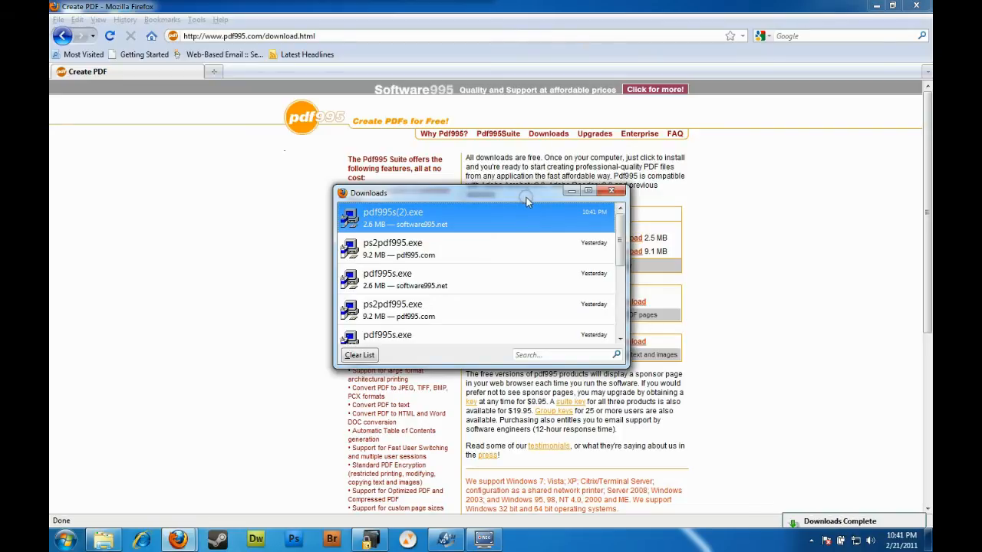
pyautogui.moveTo(621, 192)
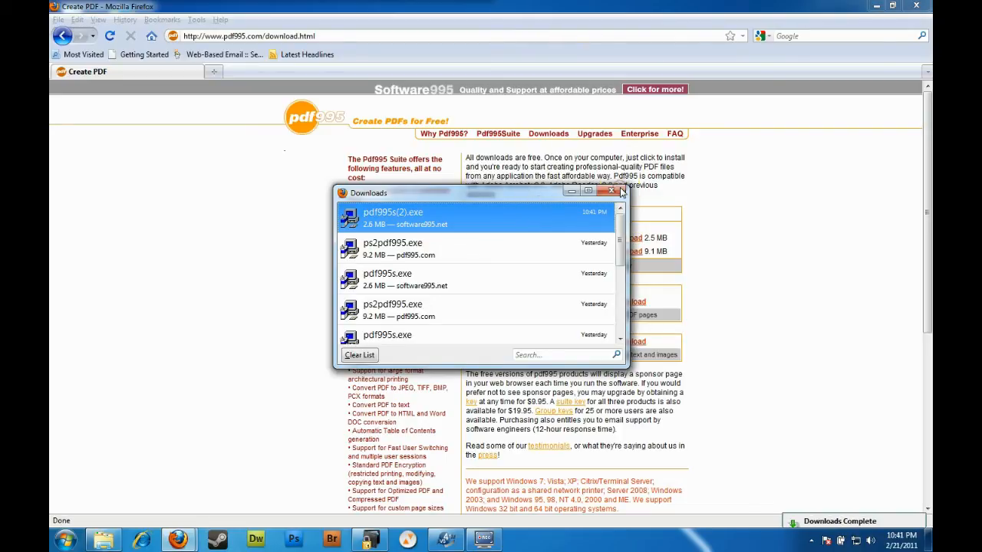
# Download and save the free Pdf995 converter installer as well
pyautogui.click(613, 192)
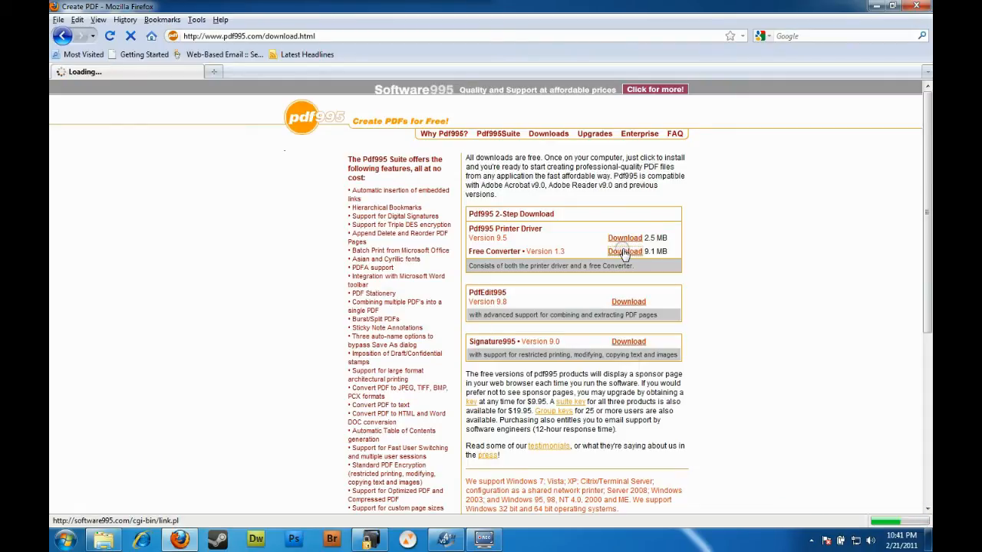
pyautogui.click(624, 252)
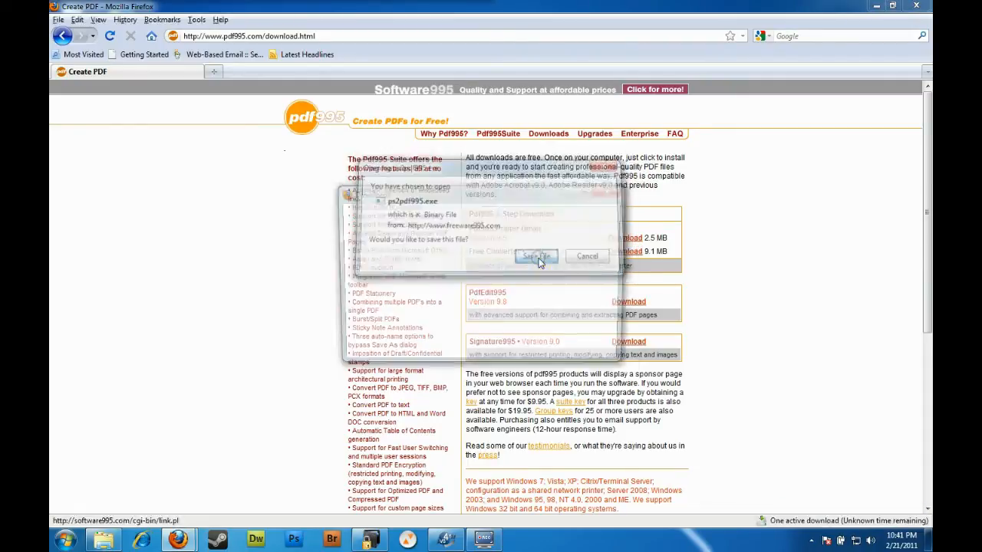
pyautogui.click(537, 255)
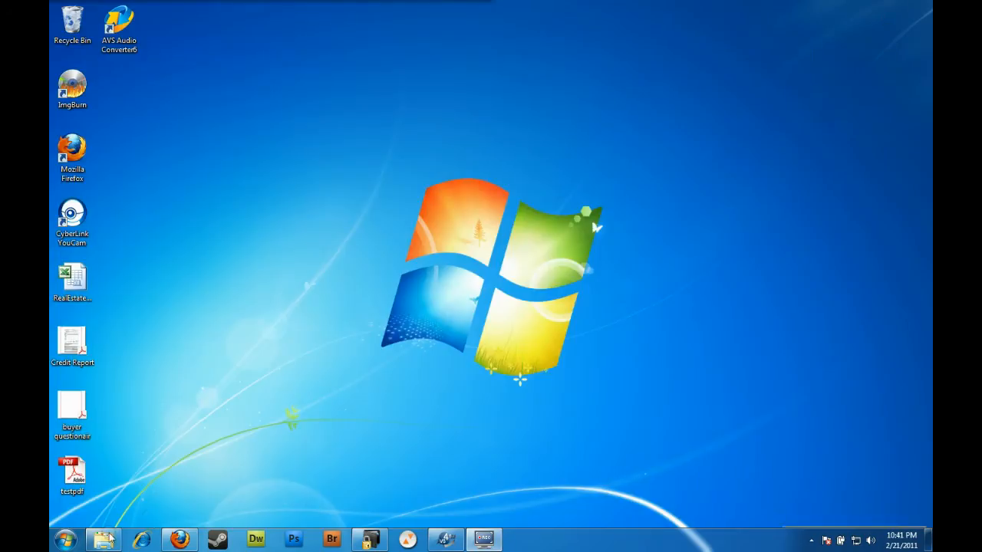
# Browse Windows Explorer through Local Disk (C:) and Users to the Downloads folder
pyautogui.click(105, 540)
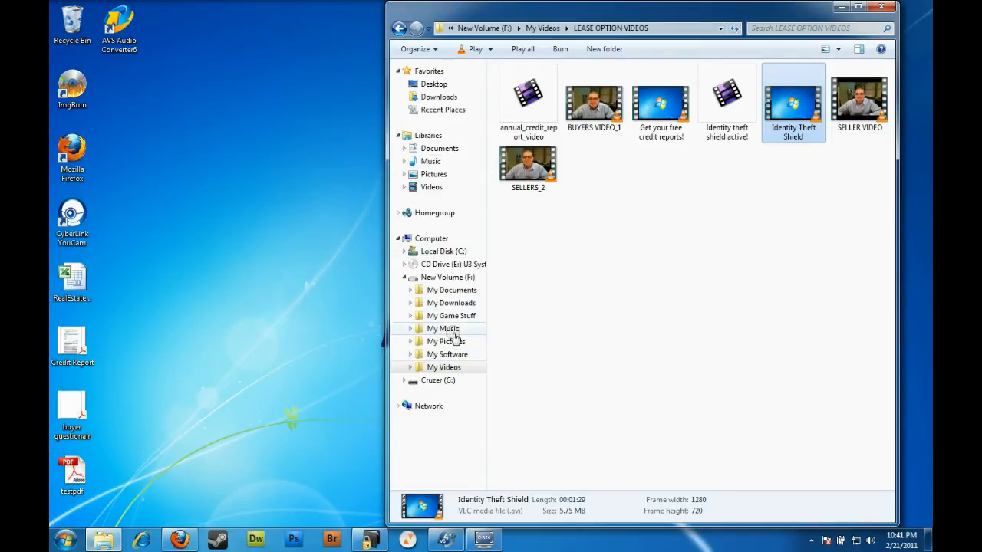
pyautogui.click(442, 252)
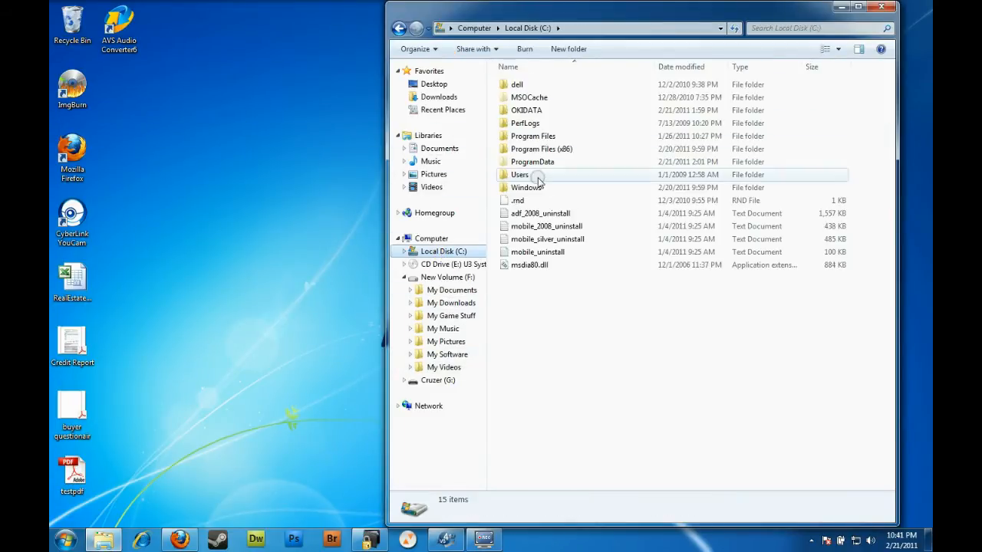
pyautogui.doubleClick(518, 174)
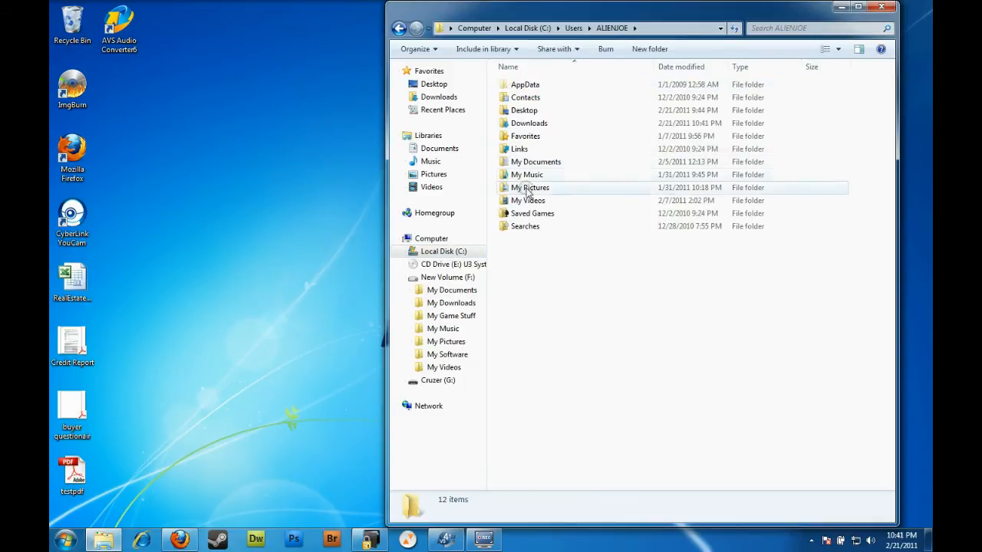
pyautogui.doubleClick(530, 122)
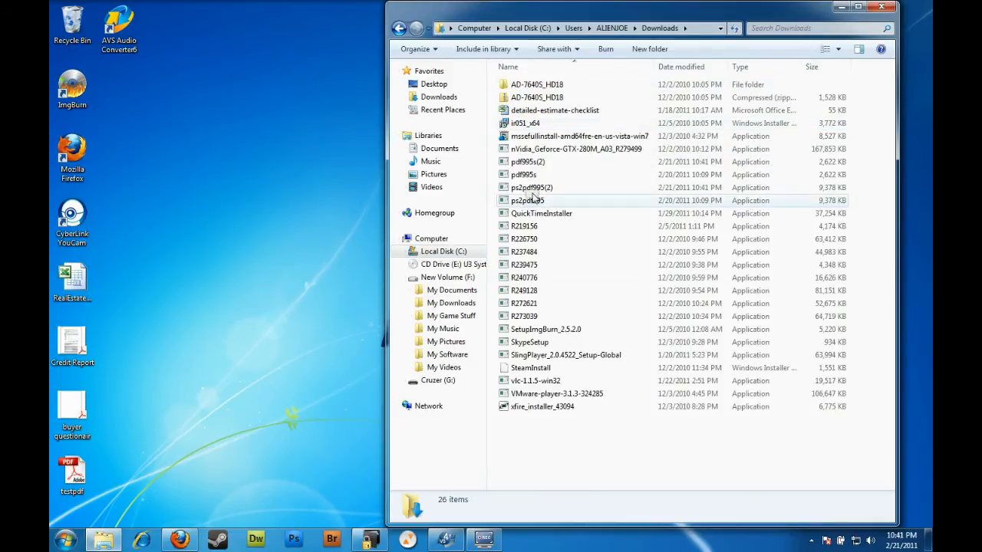
pyautogui.click(528, 199)
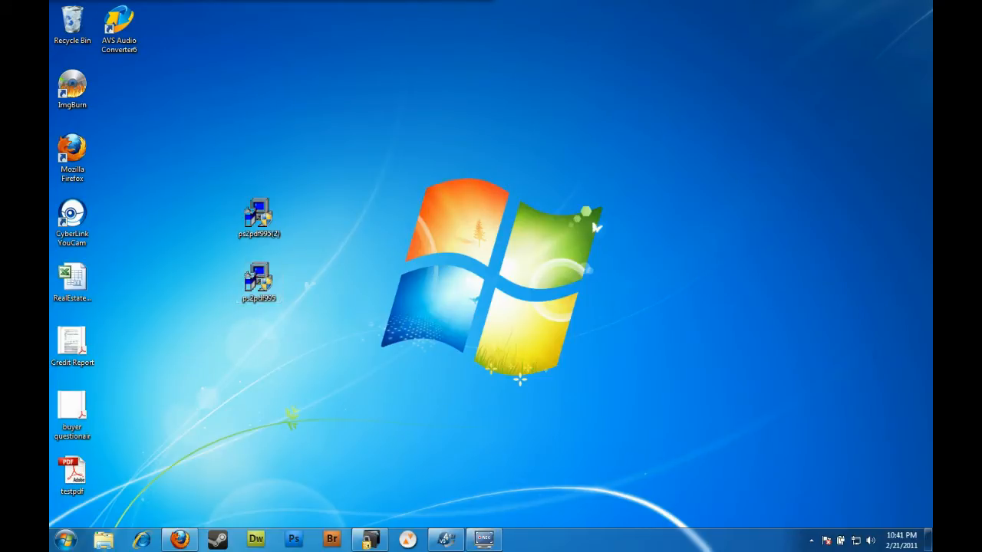
# Run pdf995s.exe and let the WinZip Self-Extractor unzip its setup
pyautogui.doubleClick(257, 282)
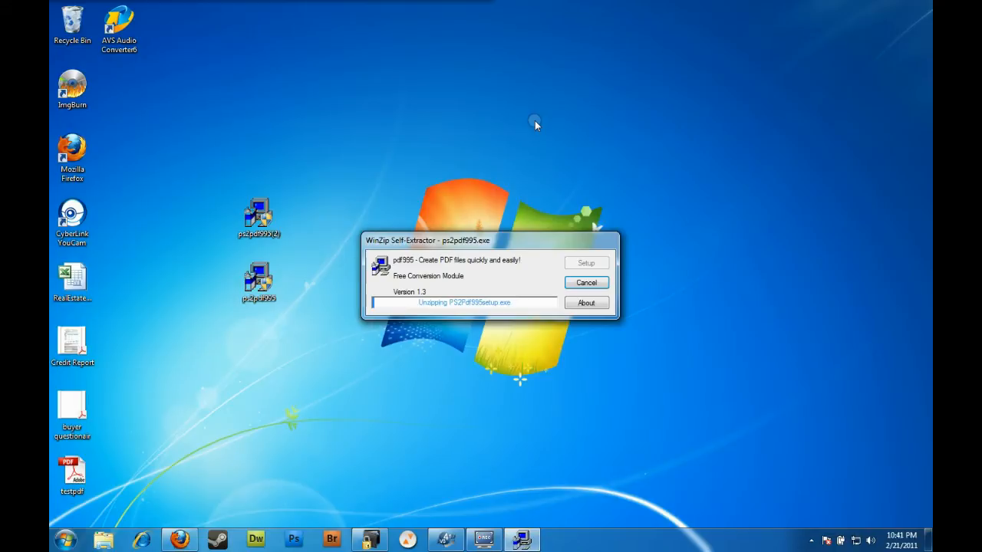
pyautogui.moveTo(516, 184)
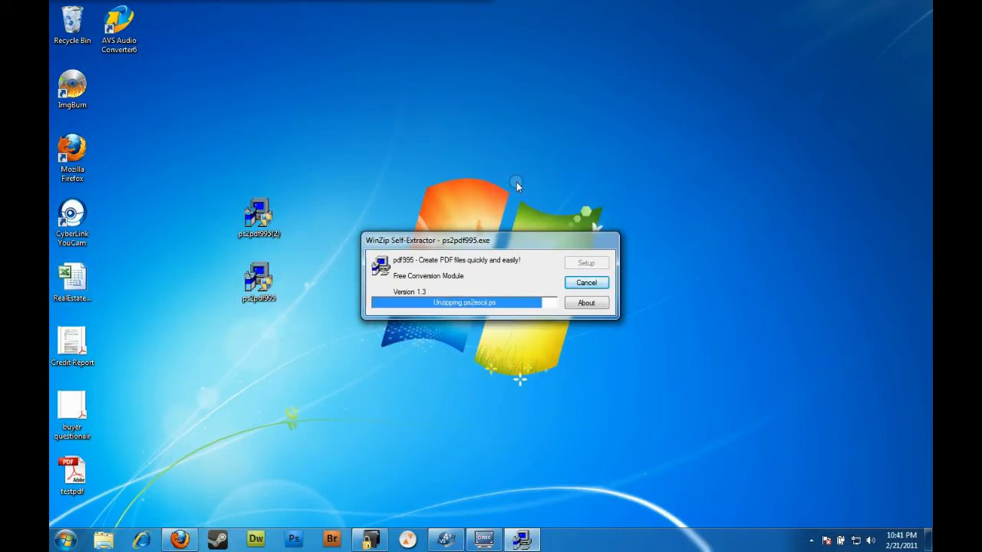
pyautogui.click(586, 282)
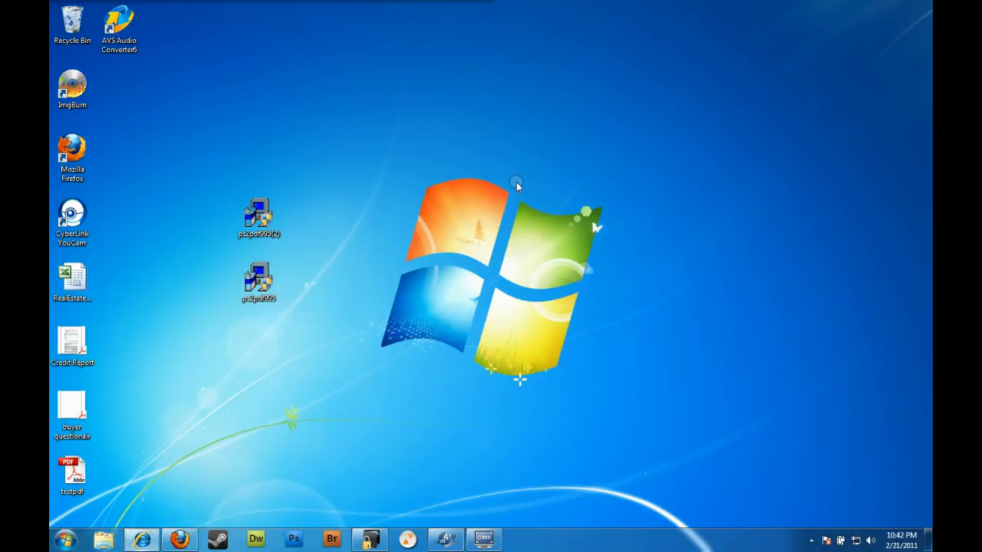
pyautogui.moveTo(519, 188)
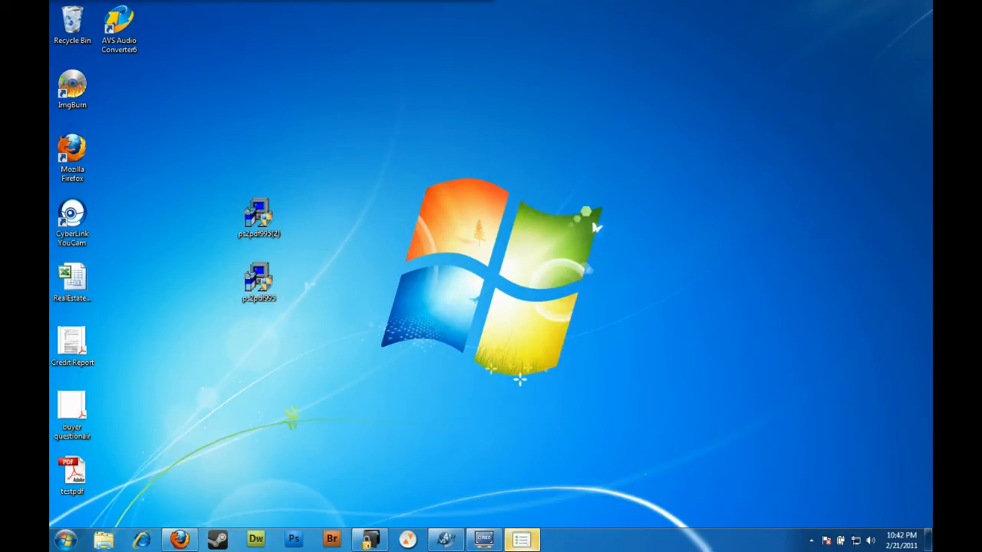
# Run ps2pdf995.exe and cancel the Program Compatibility Assistant warning
pyautogui.doubleClick(258, 217)
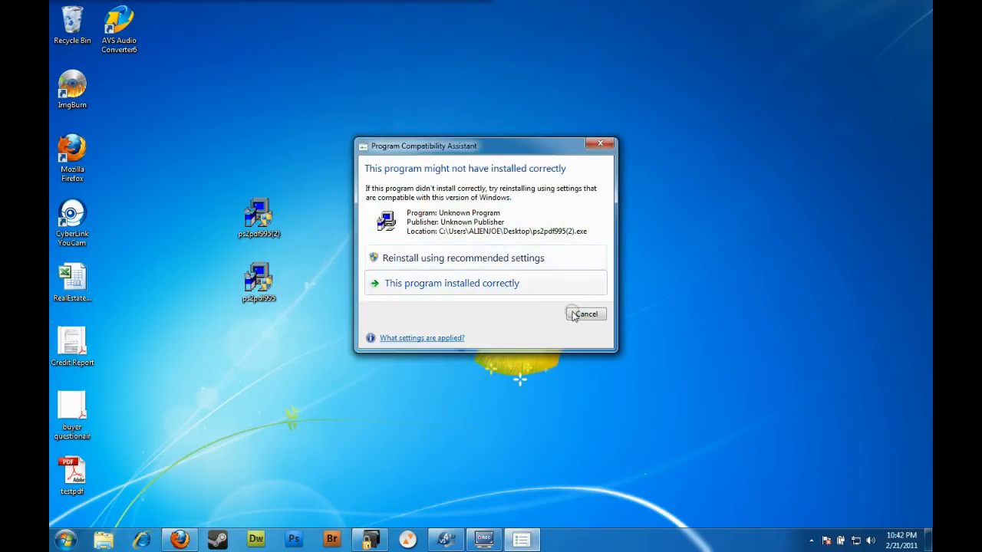
pyautogui.click(586, 313)
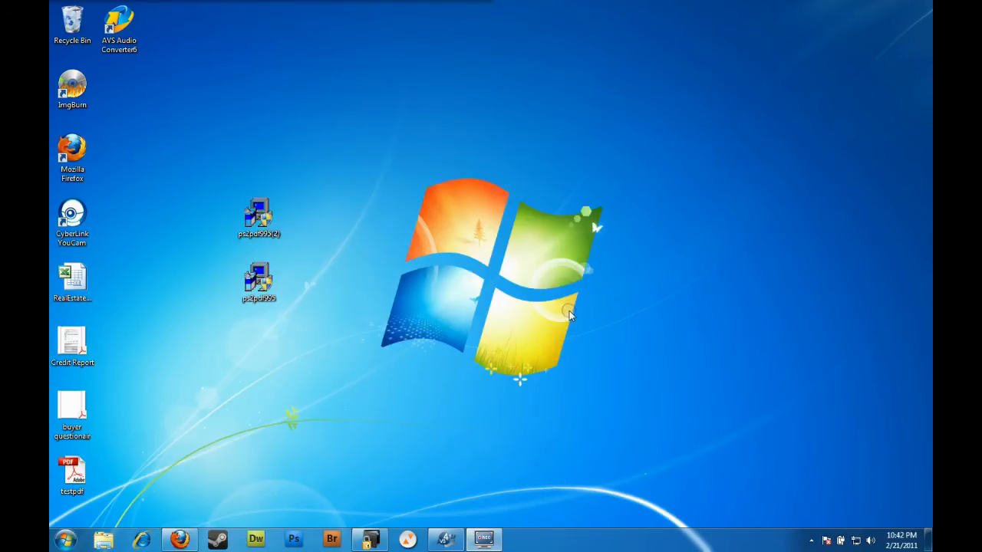
pyautogui.moveTo(172, 472)
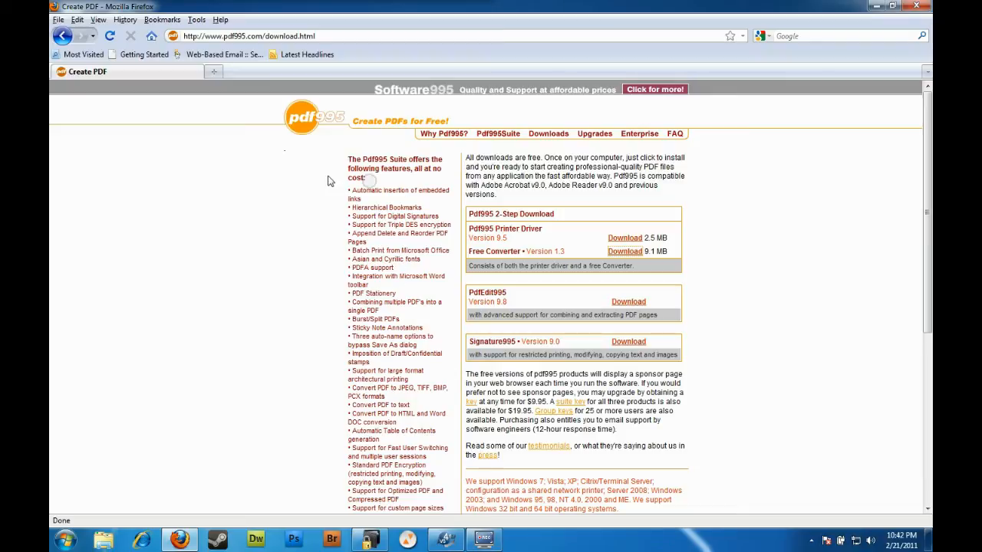
# Print the pdf995 page to the PDF995 printer and save it as 'Create PDF' on the Desktop
pyautogui.click(59, 18)
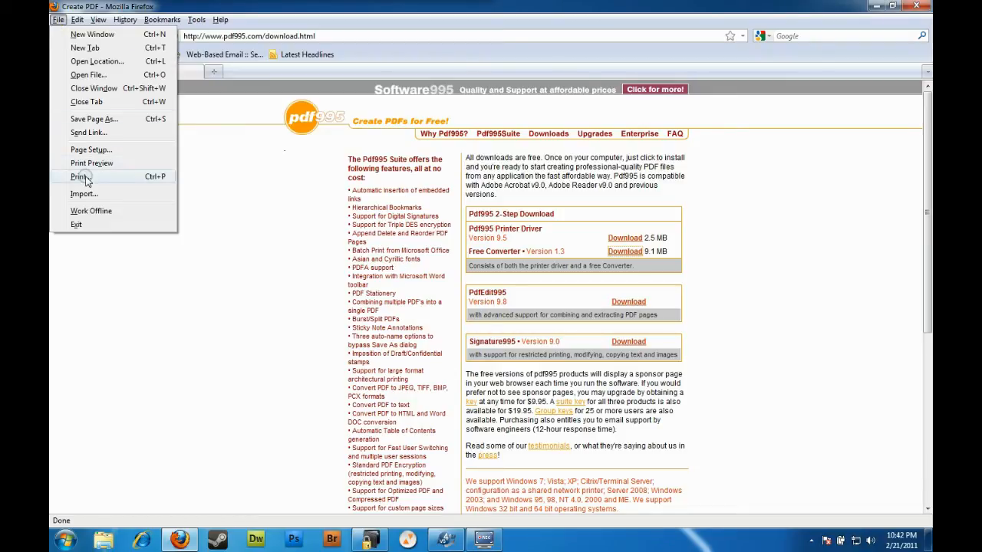
pyautogui.click(79, 177)
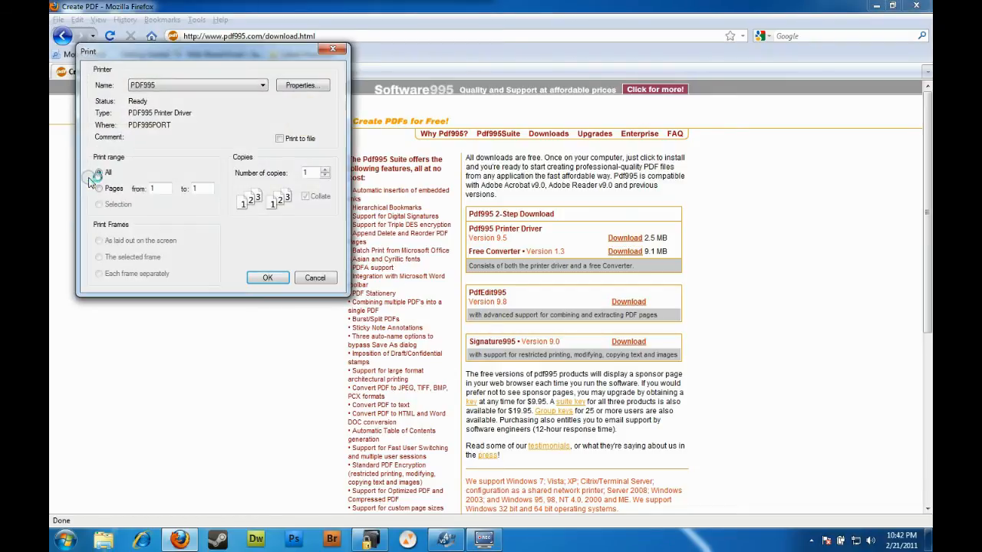
pyautogui.click(98, 172)
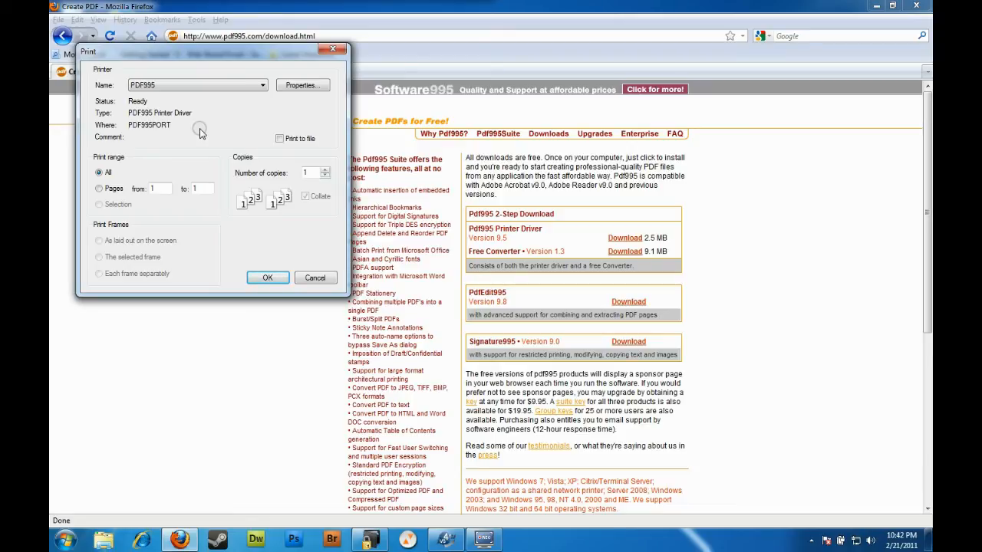
pyautogui.moveTo(187, 104)
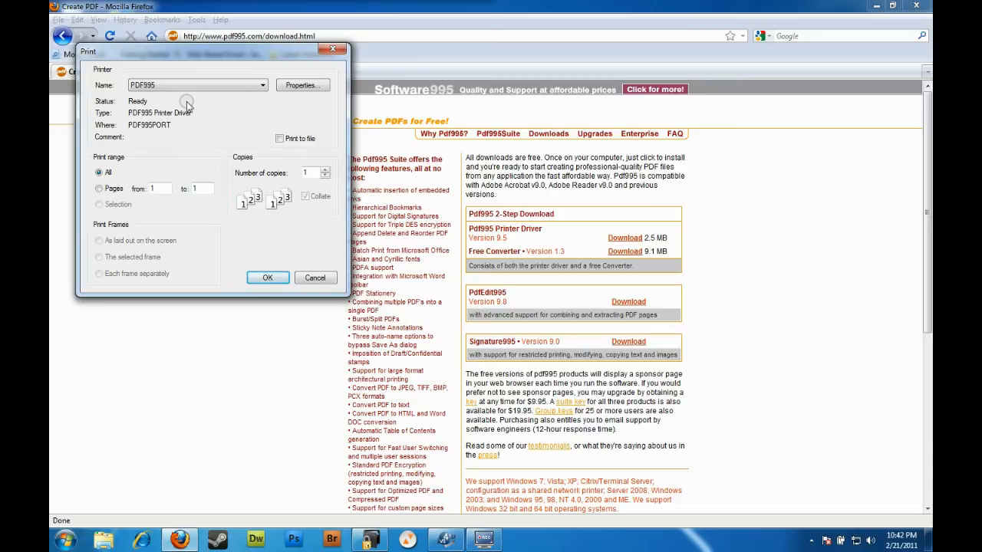
pyautogui.click(267, 277)
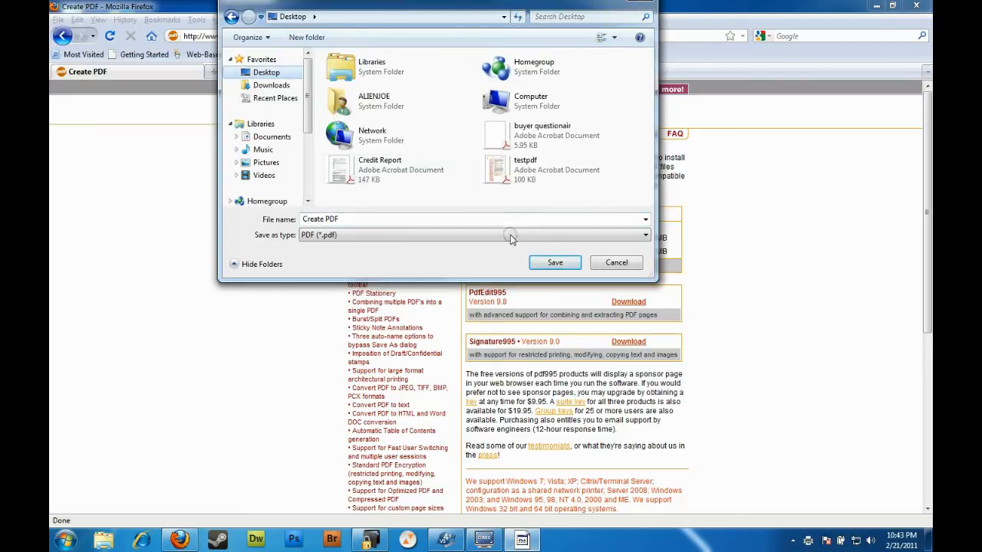
pyautogui.click(555, 262)
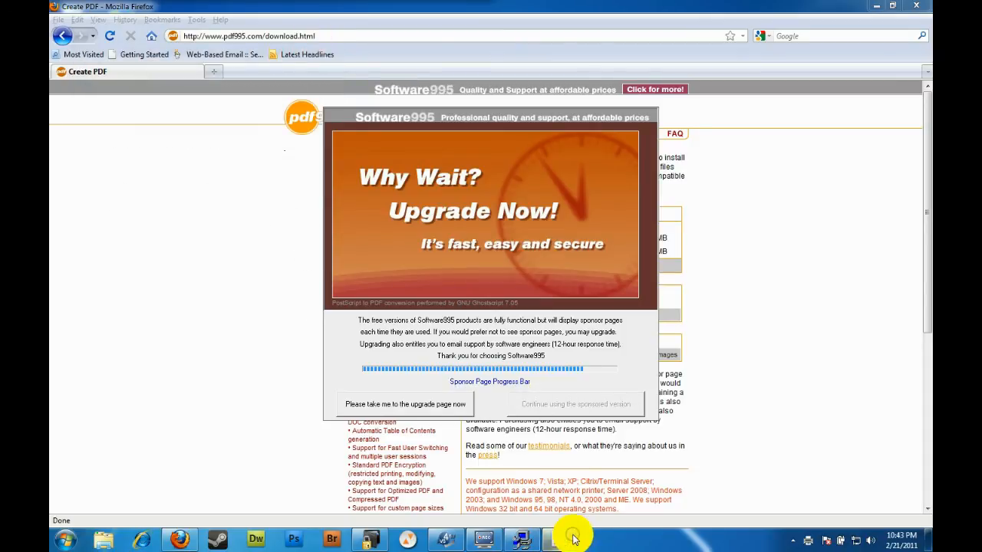
# Continue with the sponsored version and return to the desktop showing the new Create PDF icon
pyautogui.click(577, 405)
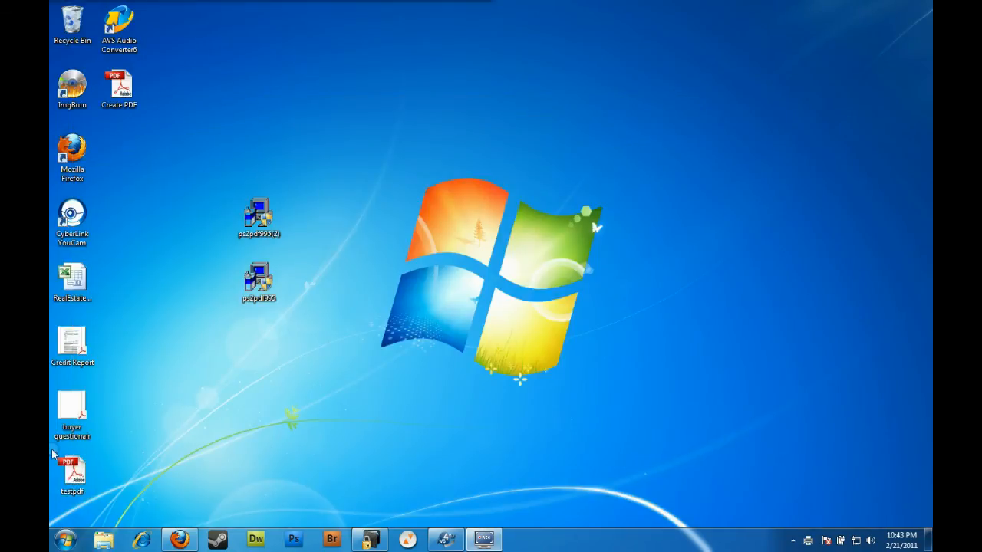
pyautogui.click(72, 472)
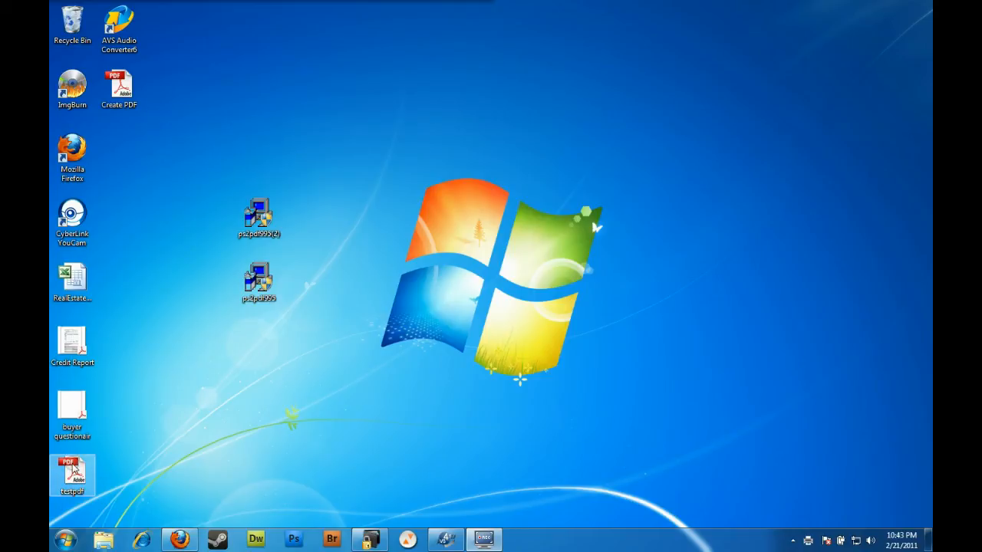